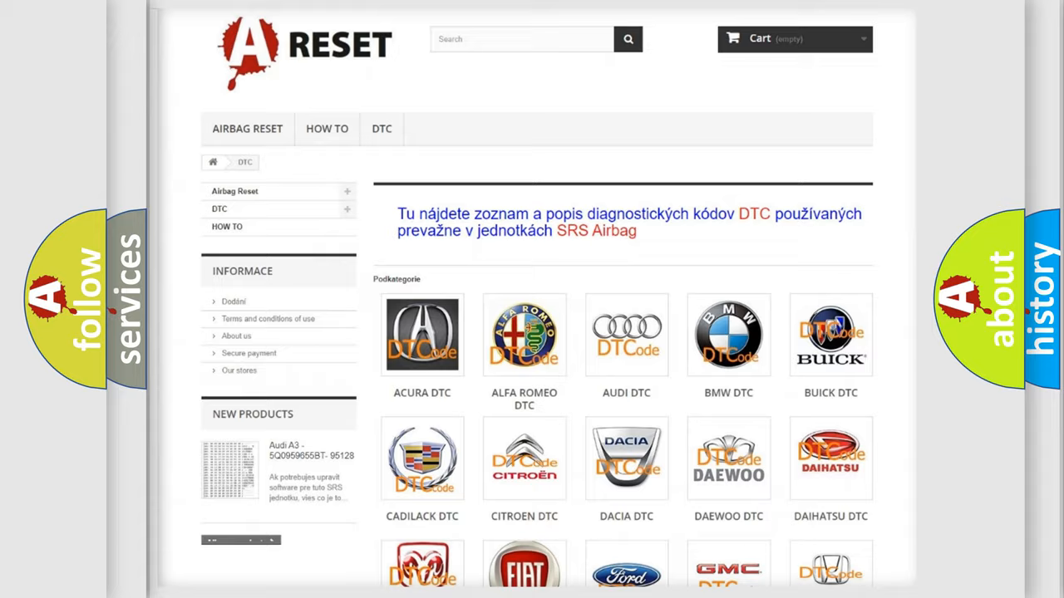
Scroll down through the Dodge DTC code list on airbagreset.sk.
scroll("down", 3)
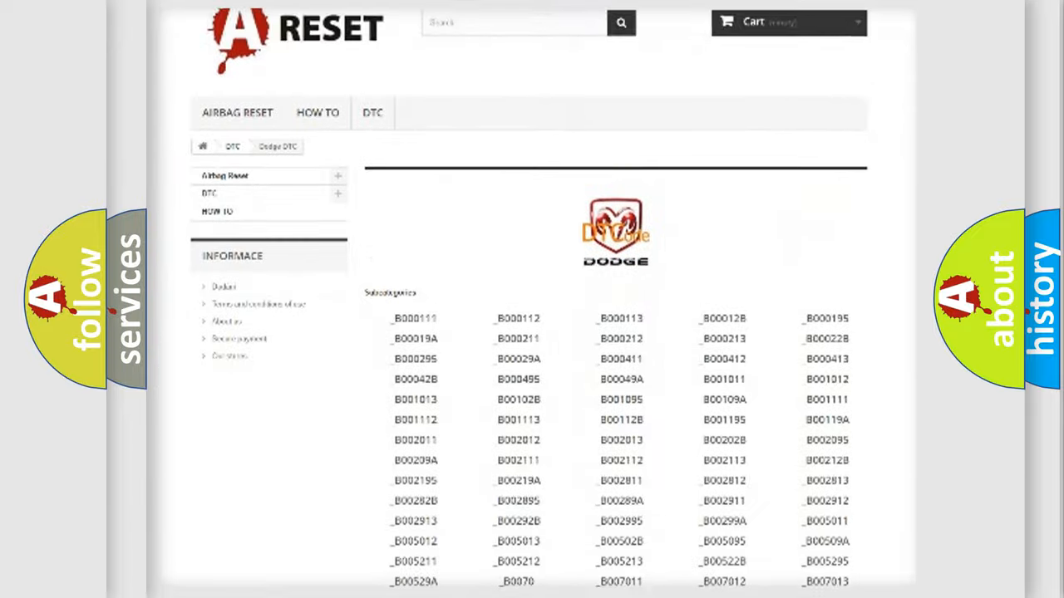
scroll("down", 3)
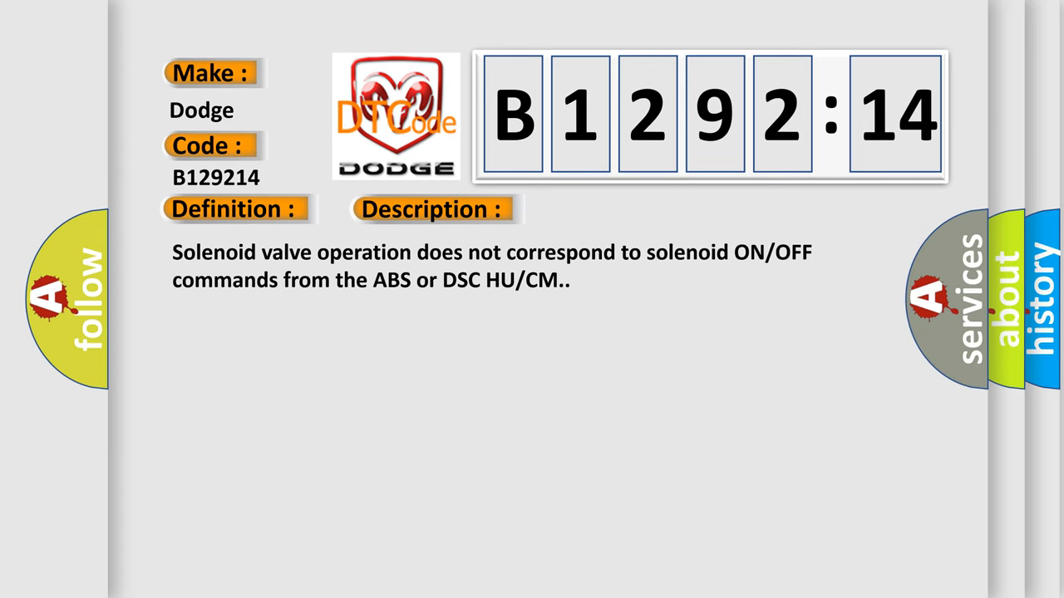
Reveal the cause text for B1292:14: solenoid malfunction, open/short circuit, poor connector contact.
left_click(610, 210)
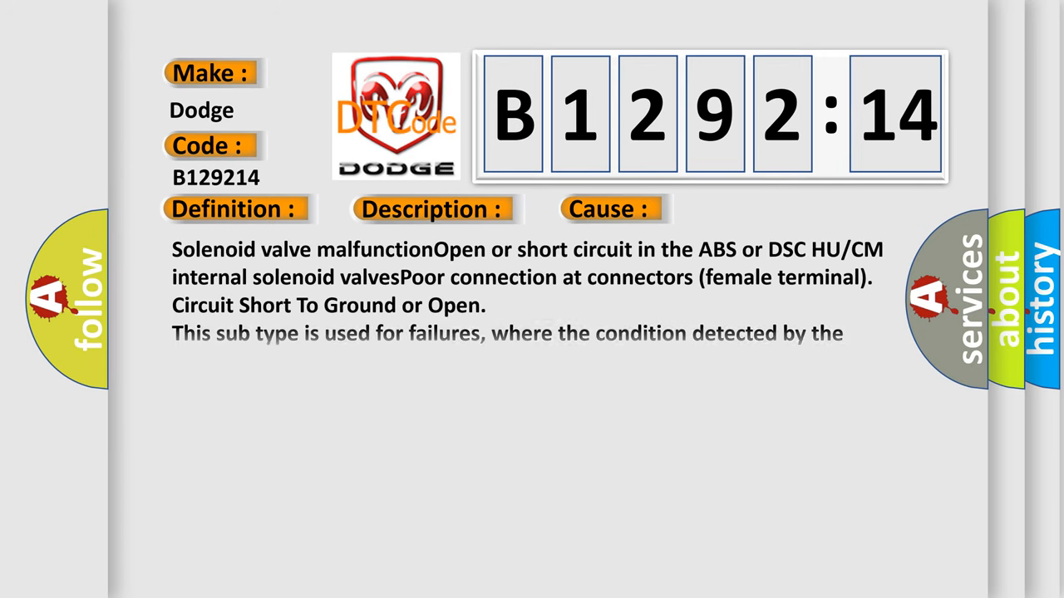